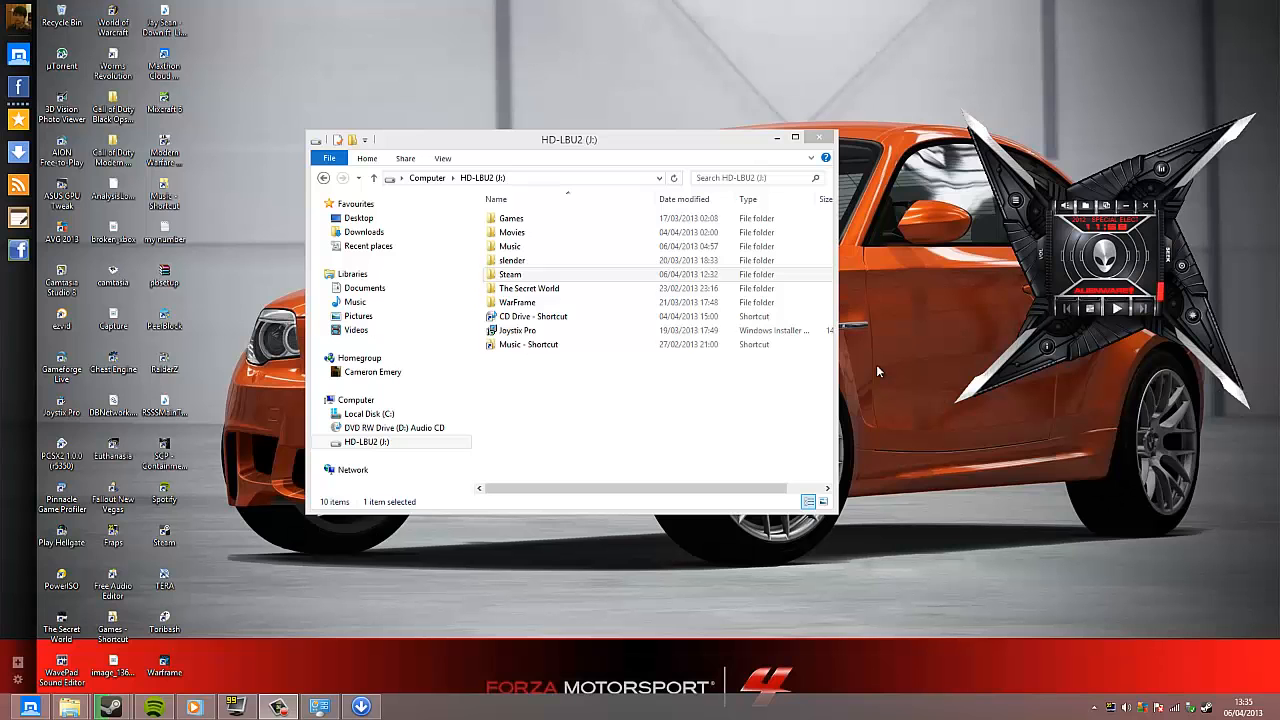
{"action": "mouse_move", "coordinate": [974, 281]}
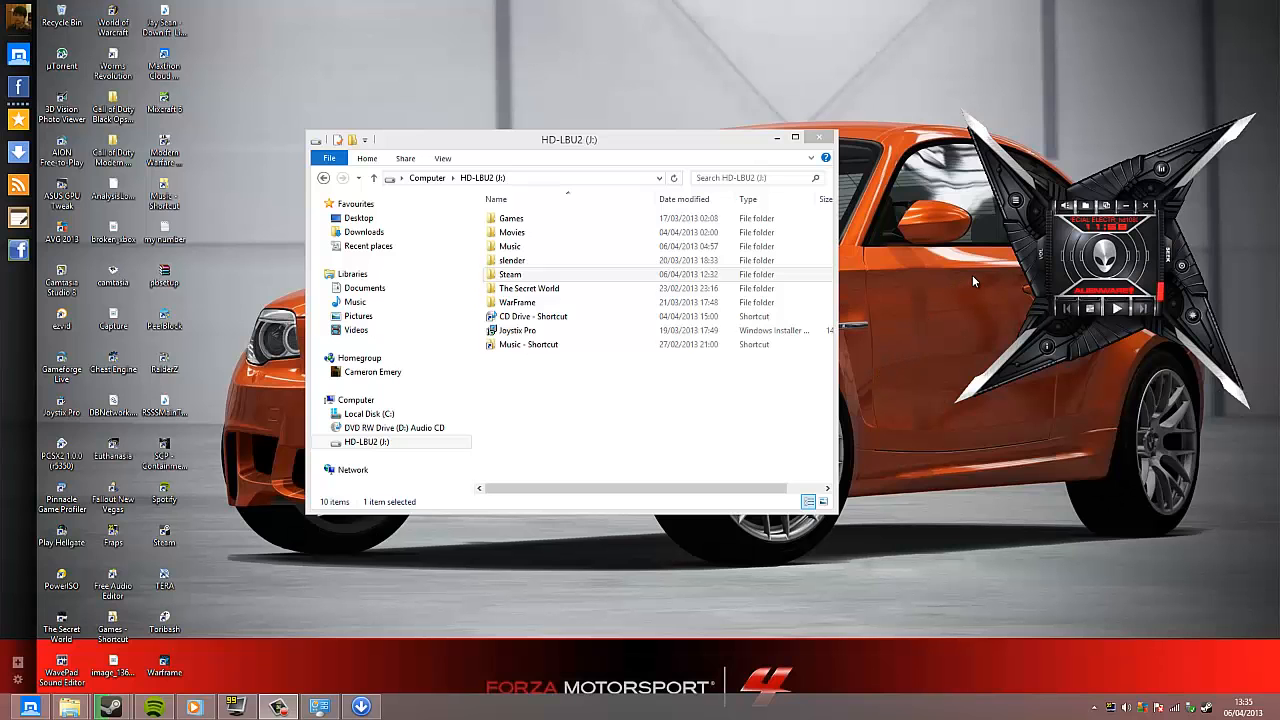
Step: Delete the pb folder from J:\Steam\steamapps\common\Battlefield Bad Company 2
{"action": "left_click", "coordinate": [509, 274]}
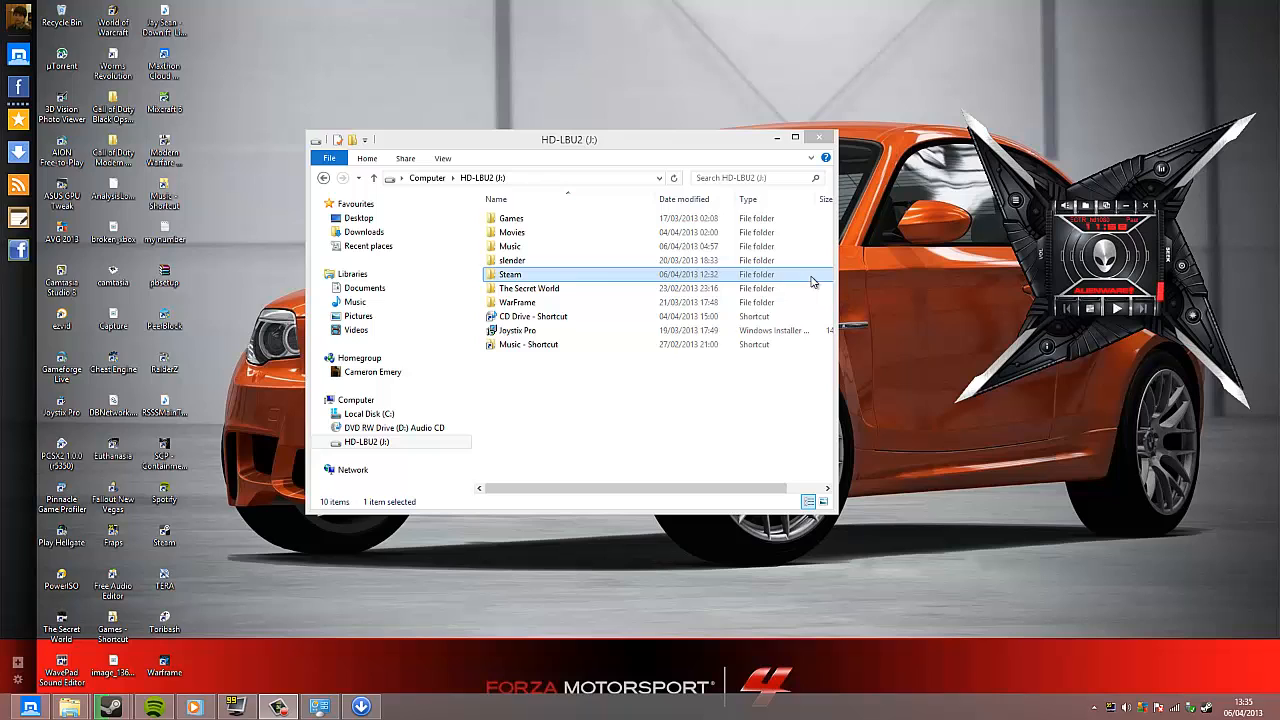
{"action": "left_click", "coordinate": [514, 330]}
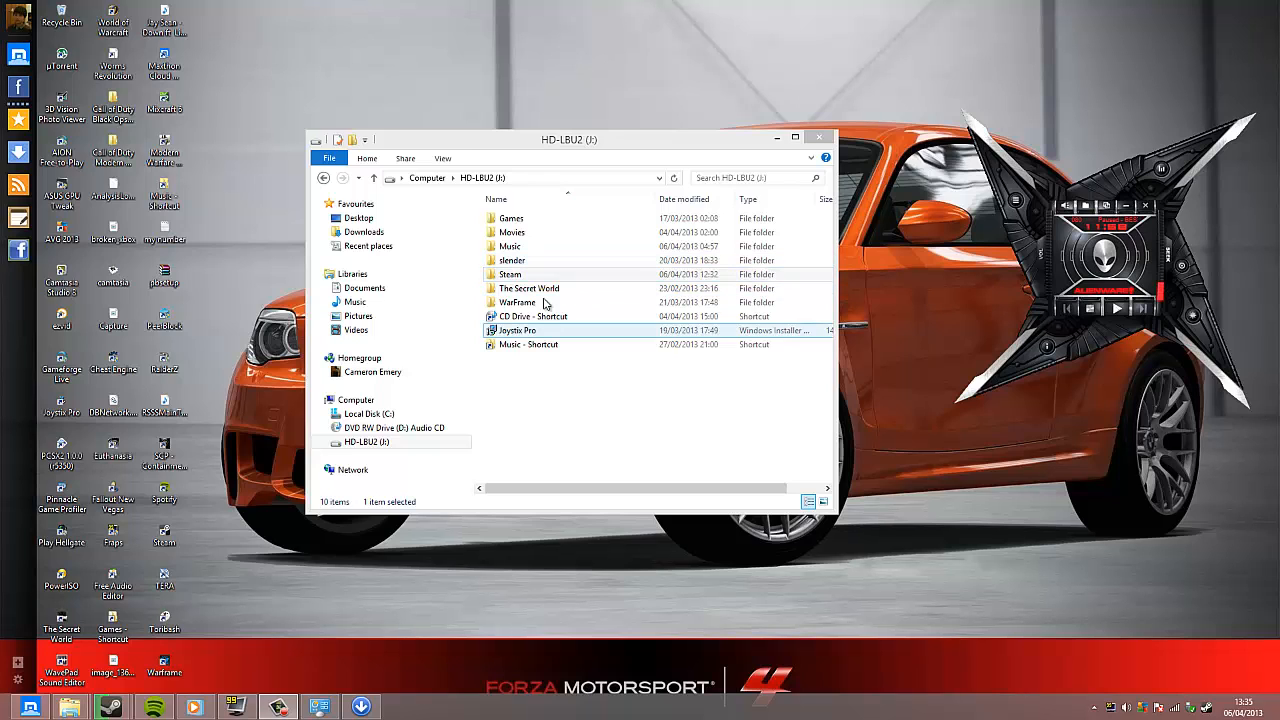
{"action": "double_click", "coordinate": [508, 274]}
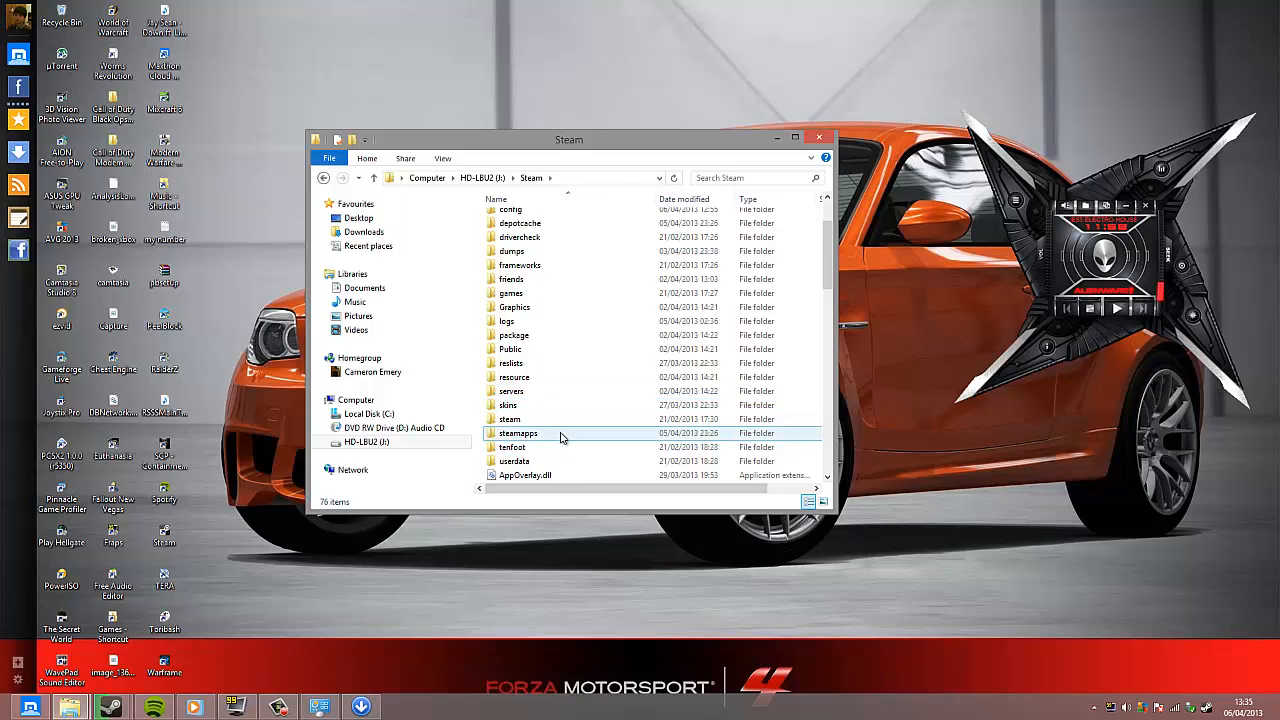
{"action": "double_click", "coordinate": [516, 433]}
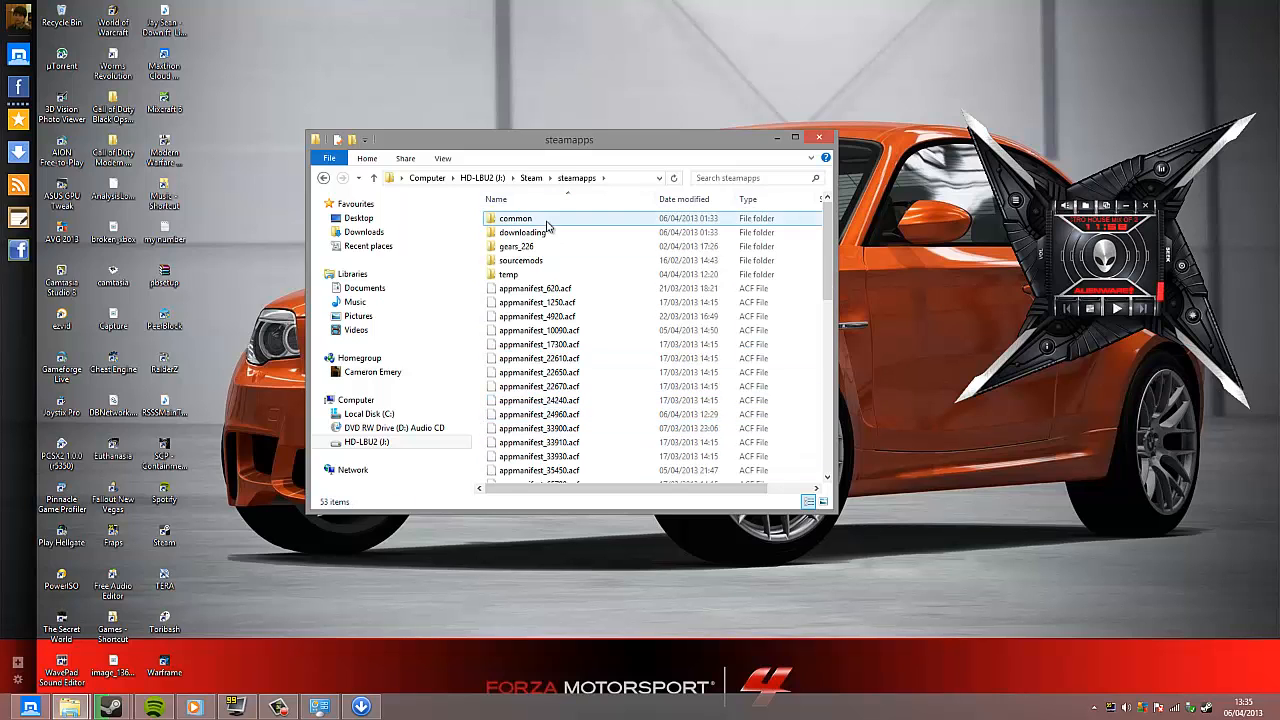
{"action": "double_click", "coordinate": [512, 218]}
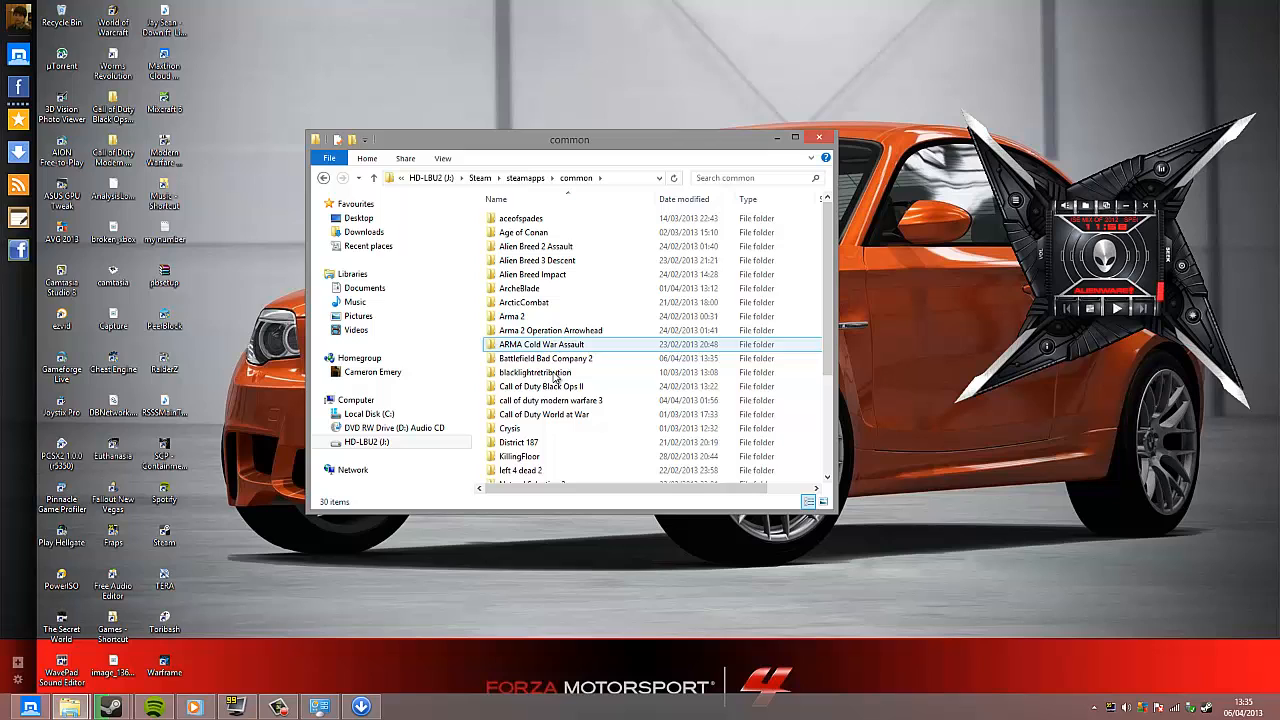
{"action": "double_click", "coordinate": [544, 358]}
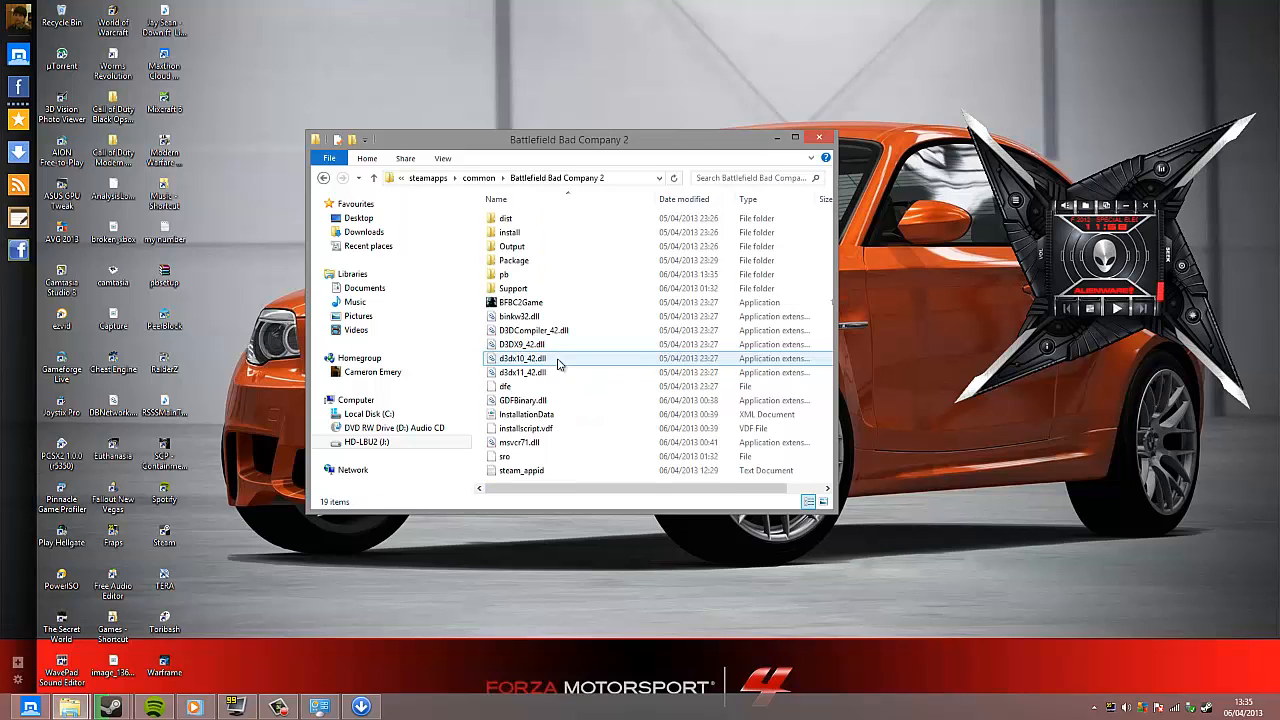
{"action": "left_click", "coordinate": [503, 274]}
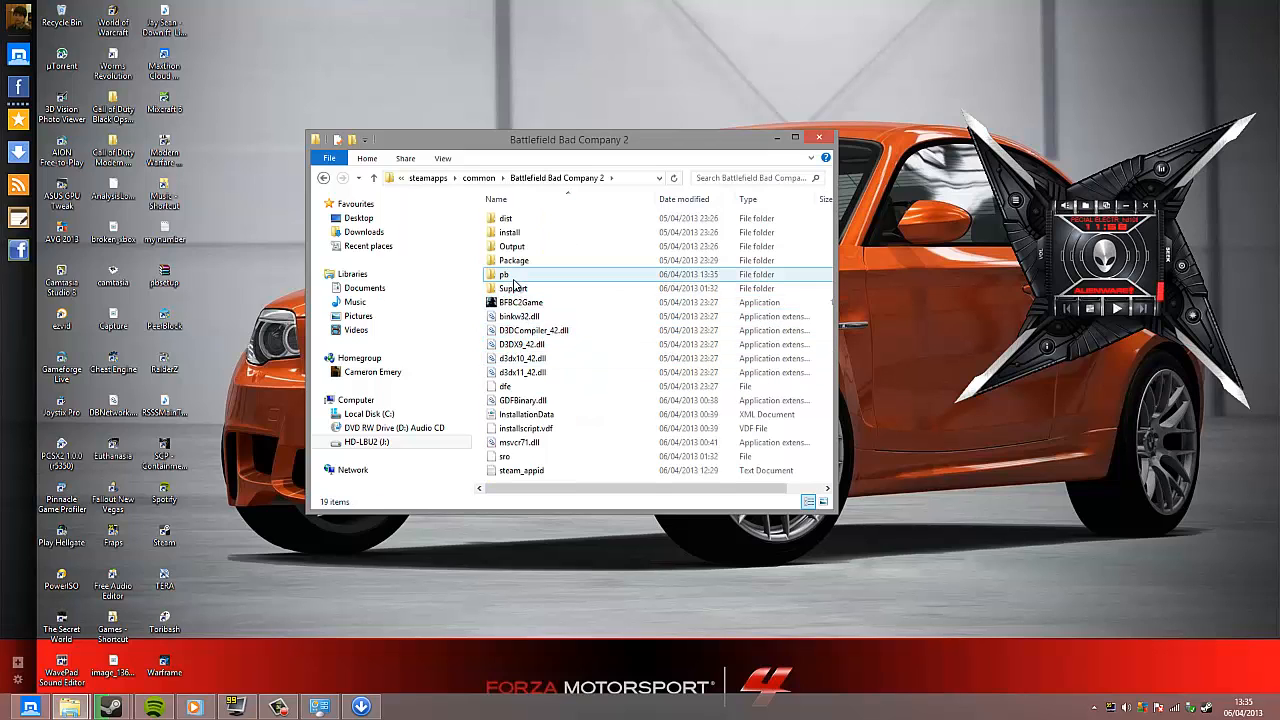
{"action": "mouse_move", "coordinate": [521, 274]}
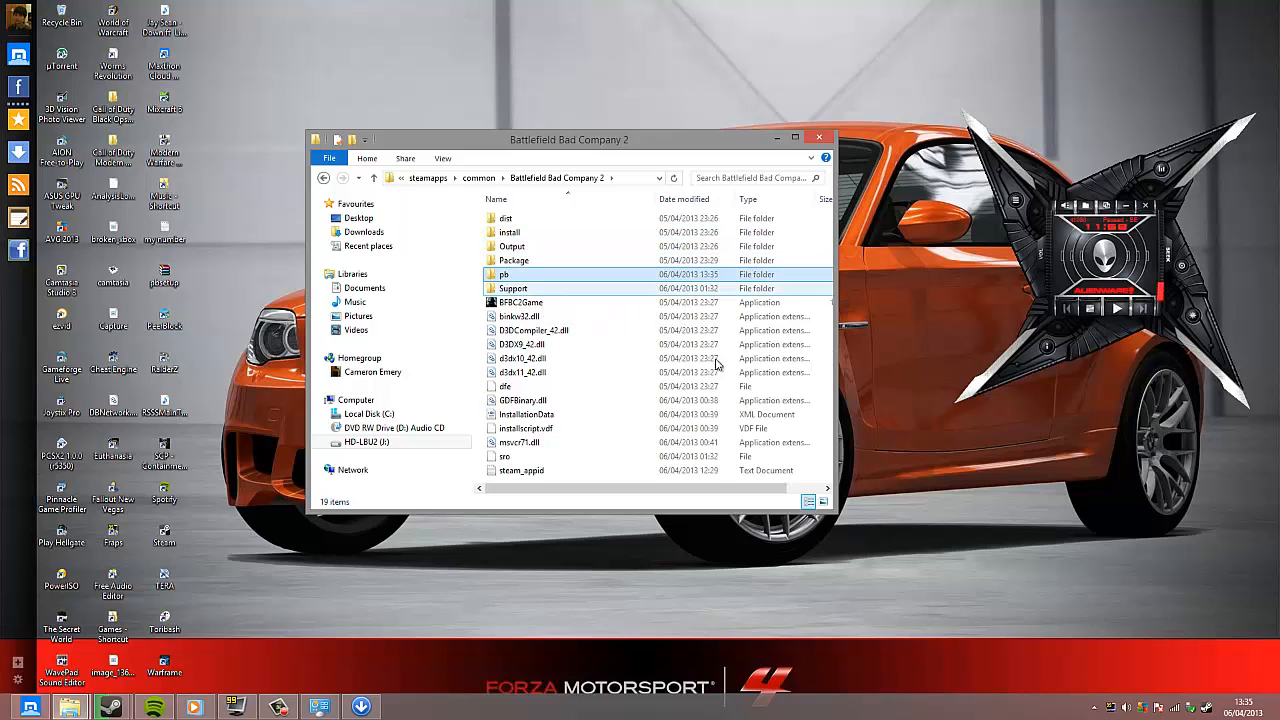
{"action": "left_click", "coordinate": [505, 386]}
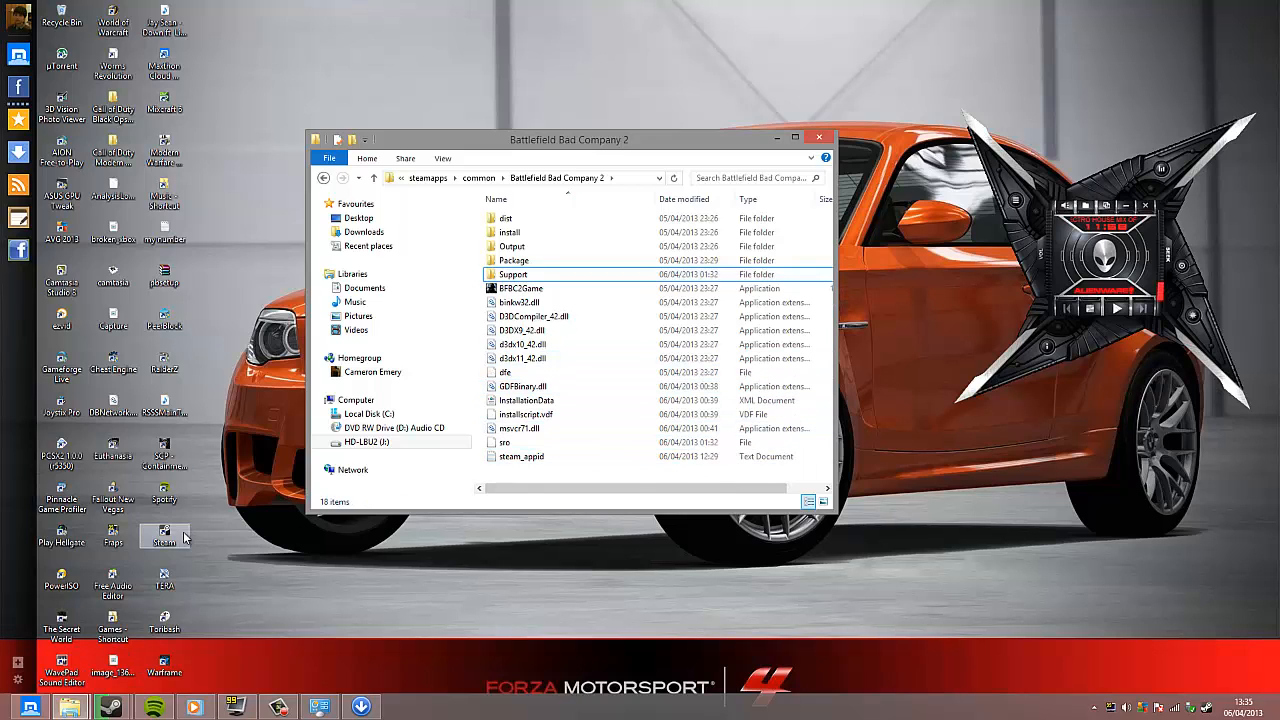
{"action": "mouse_move", "coordinate": [69, 661]}
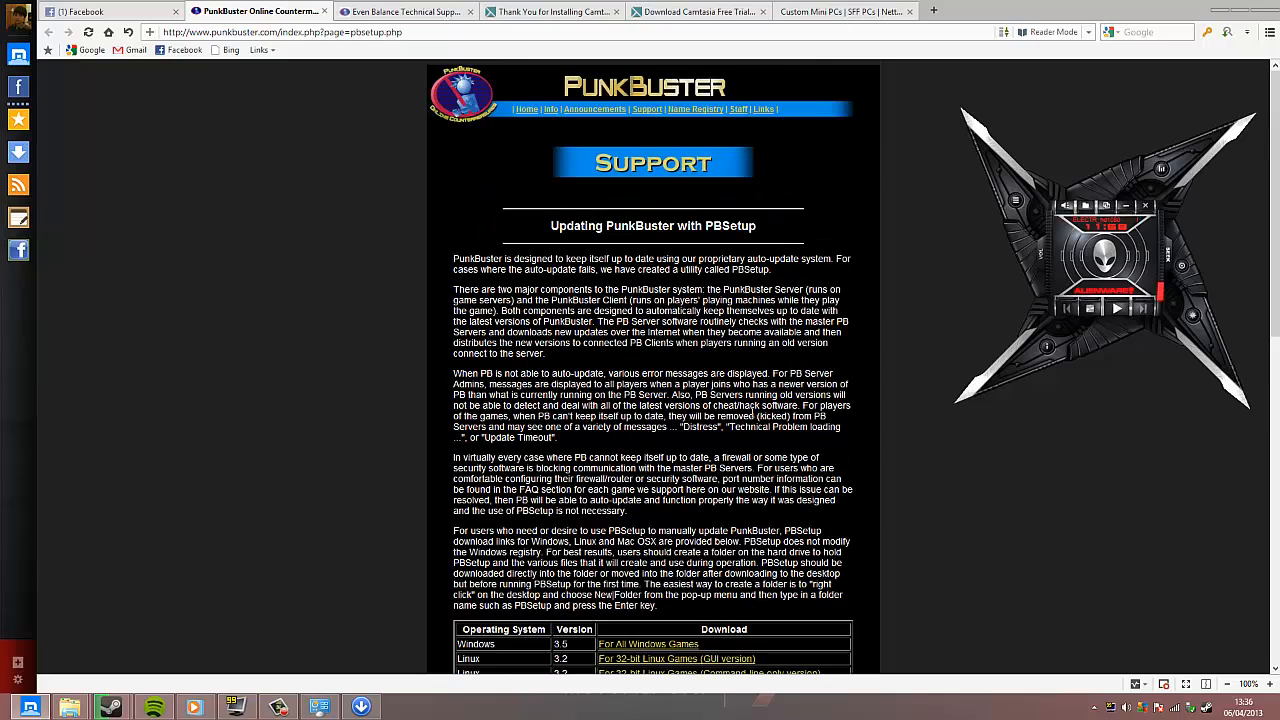
Step: Download the Windows PBSetup zip from the PunkBuster support page after entering the security code
{"action": "scroll", "scroll_direction": "down", "scroll_amount": 3}
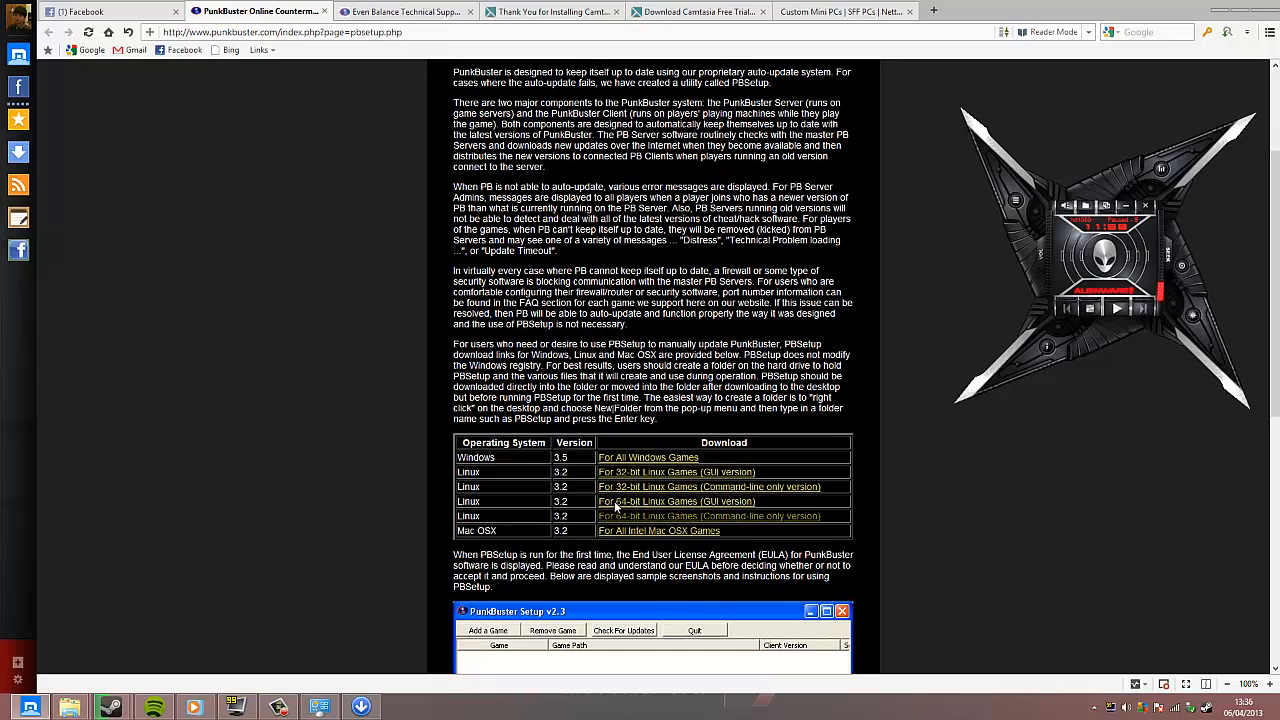
{"action": "mouse_move", "coordinate": [665, 493]}
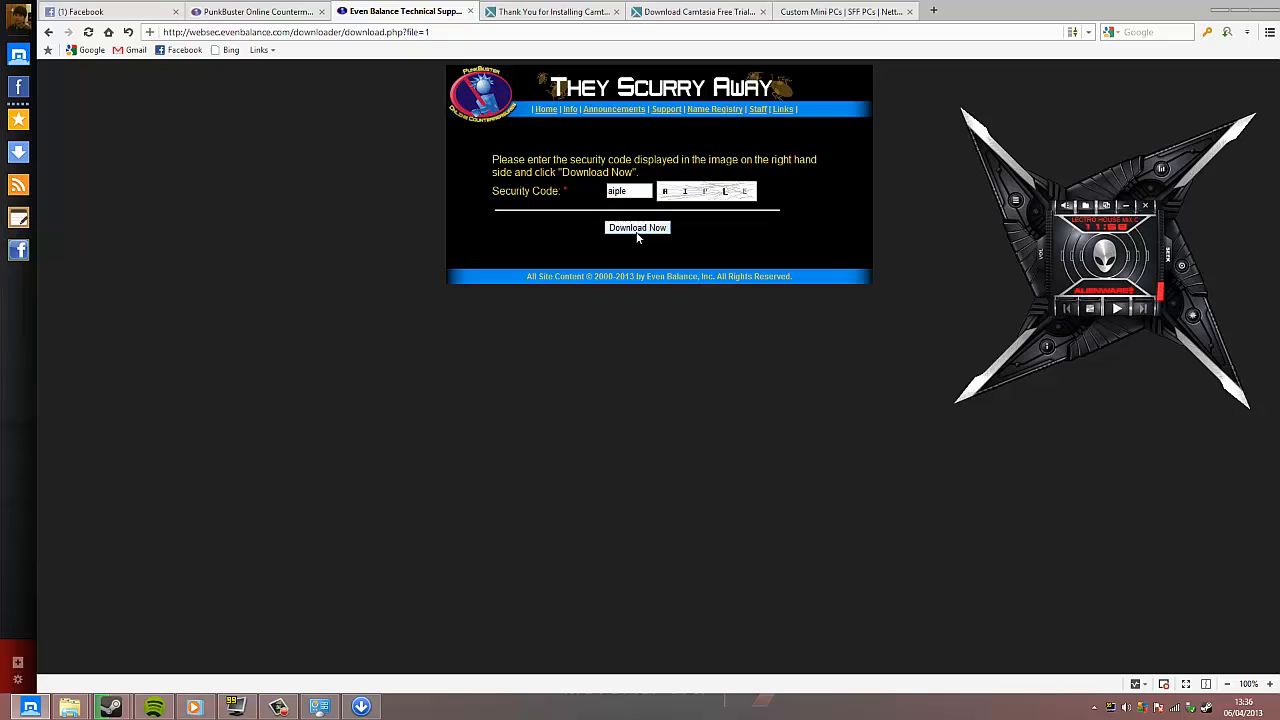
{"action": "left_click", "coordinate": [637, 227]}
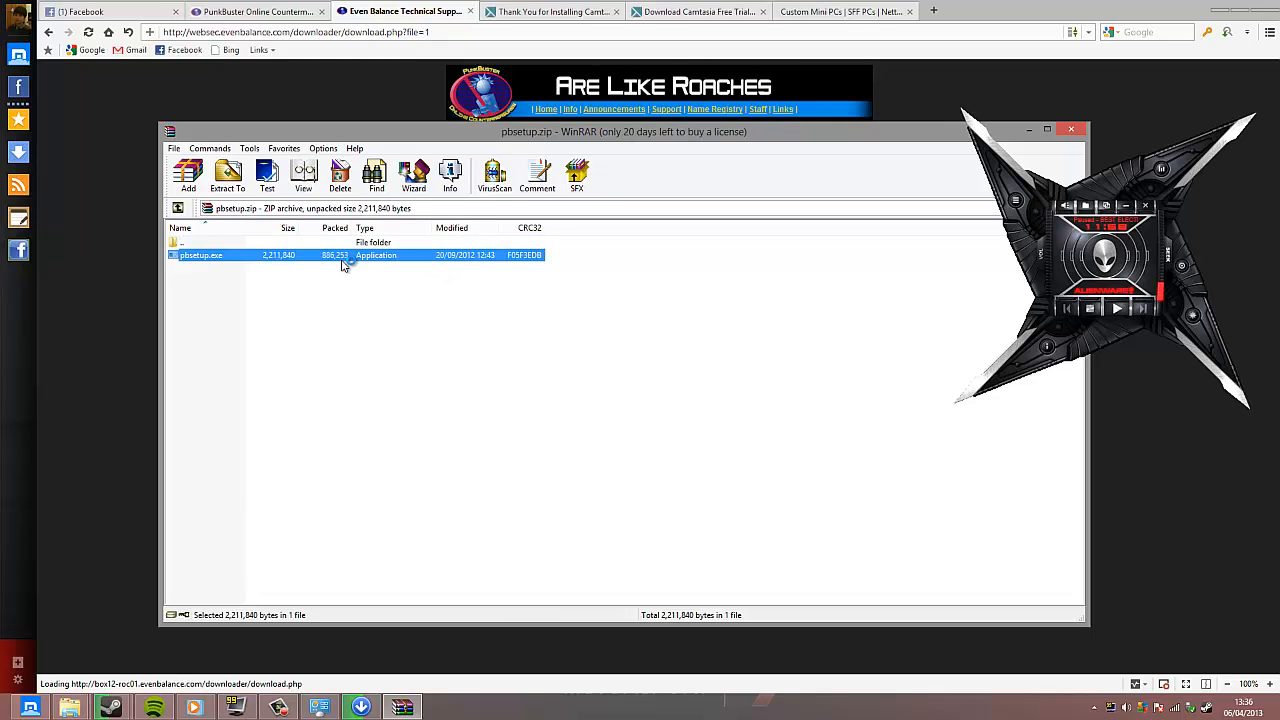
Step: Run pbsetup.exe from the archive, accepting the license and first-run update notice
{"action": "double_click", "coordinate": [200, 254]}
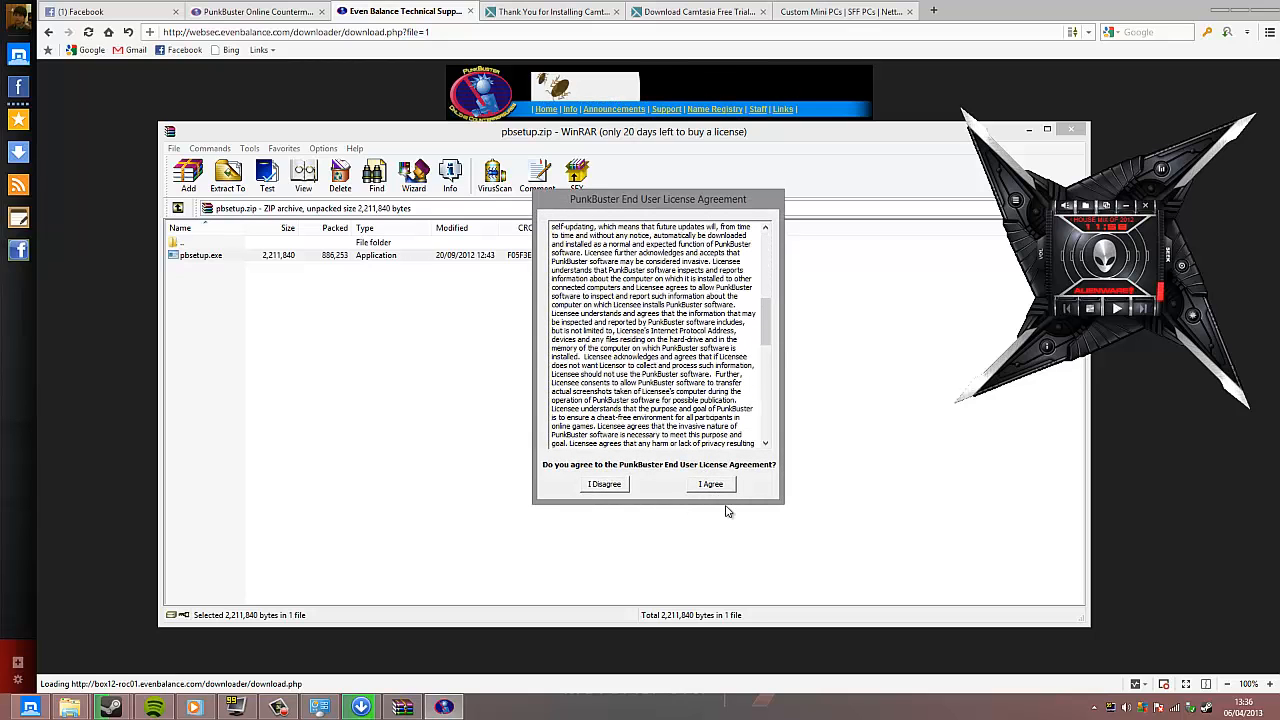
{"action": "left_click", "coordinate": [710, 484]}
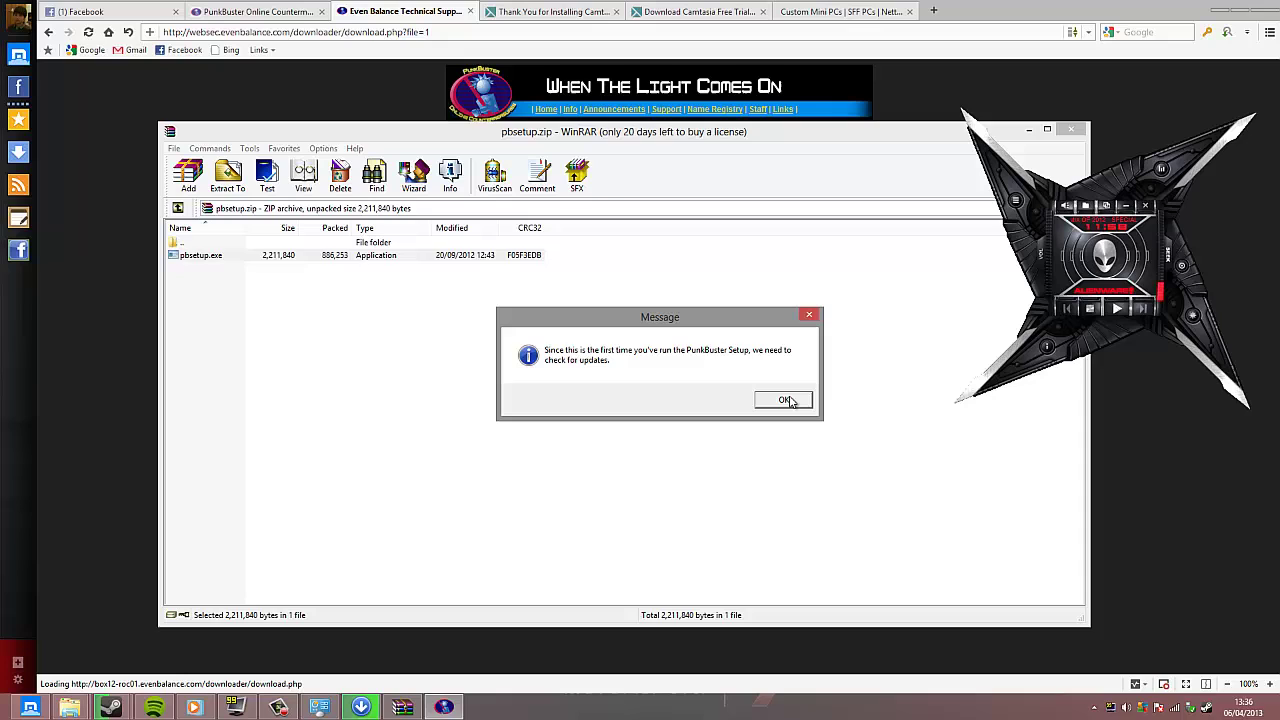
{"action": "left_click", "coordinate": [783, 400]}
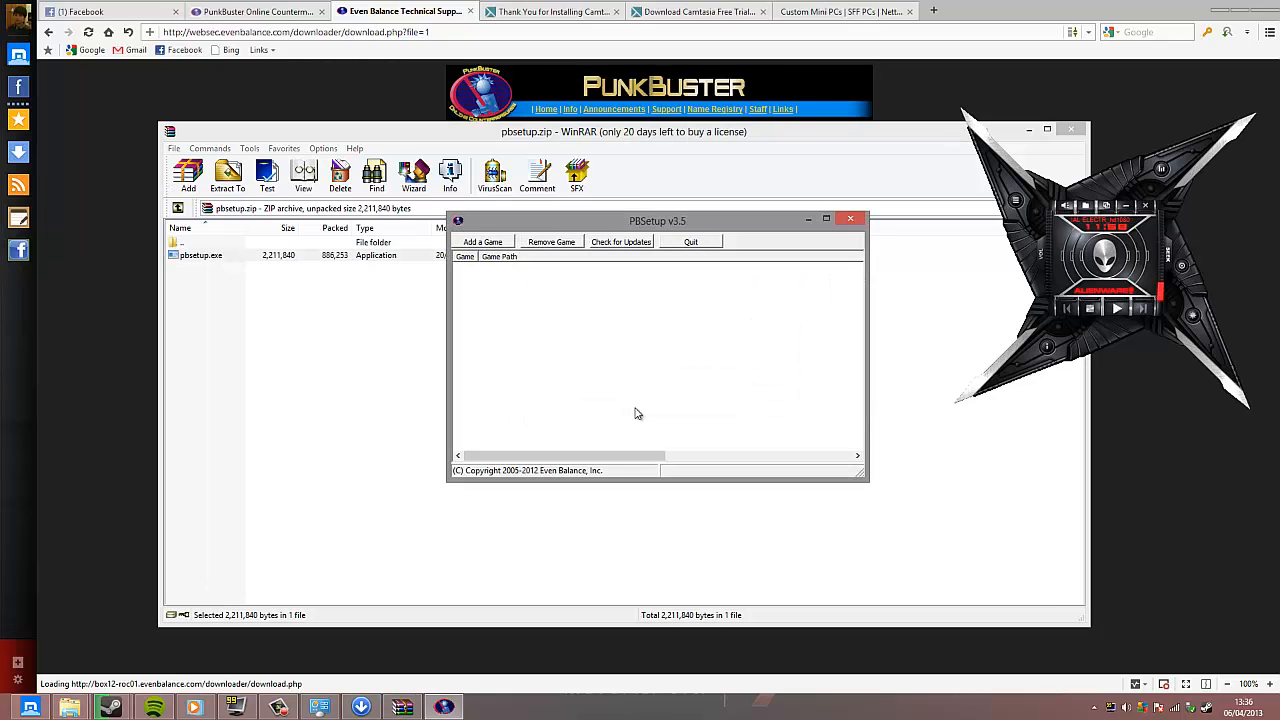
Step: Add Battlefield Bad Company 2 as a managed game in PBSetup
{"action": "left_click", "coordinate": [482, 241]}
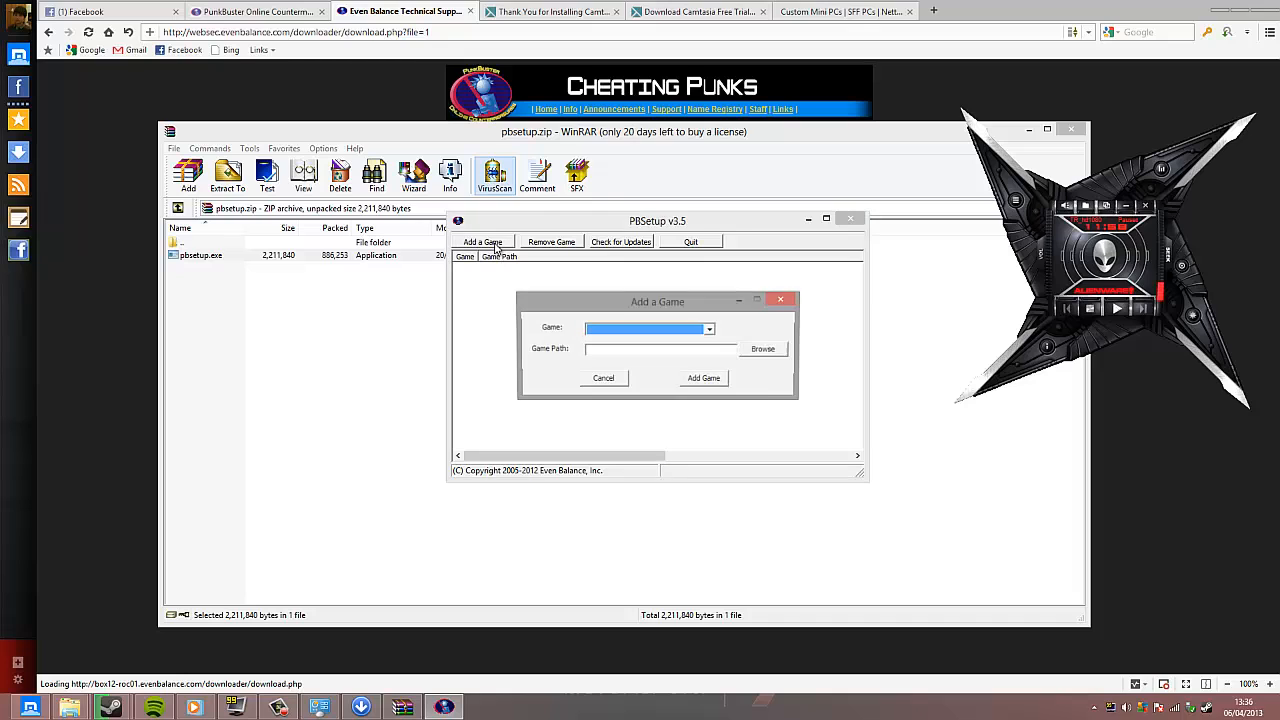
{"action": "left_click", "coordinate": [707, 329]}
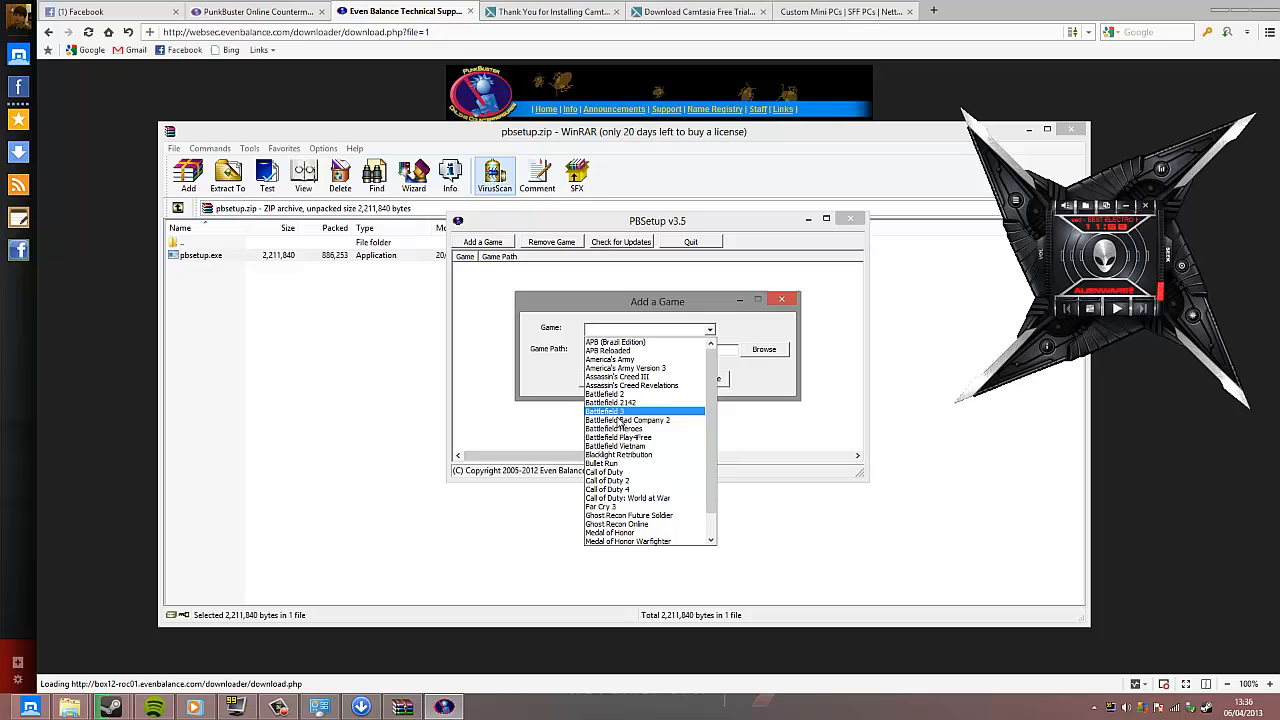
{"action": "left_click", "coordinate": [628, 420]}
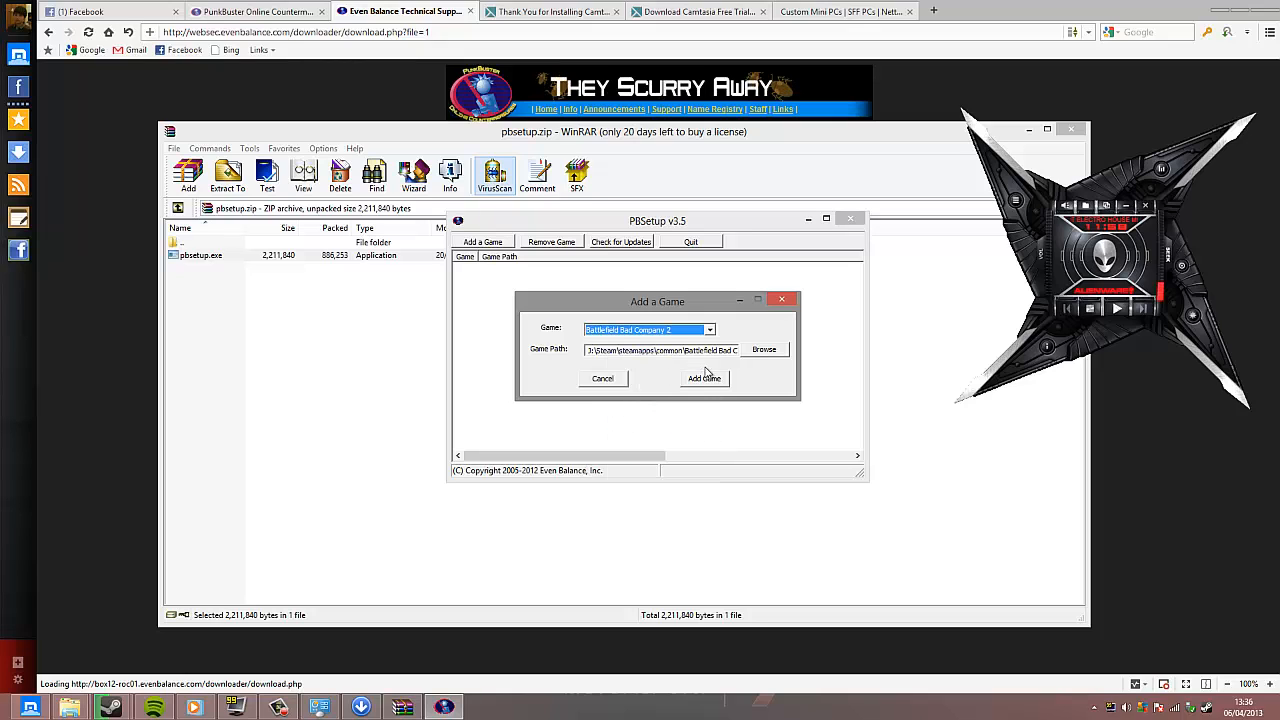
{"action": "left_click", "coordinate": [703, 378]}
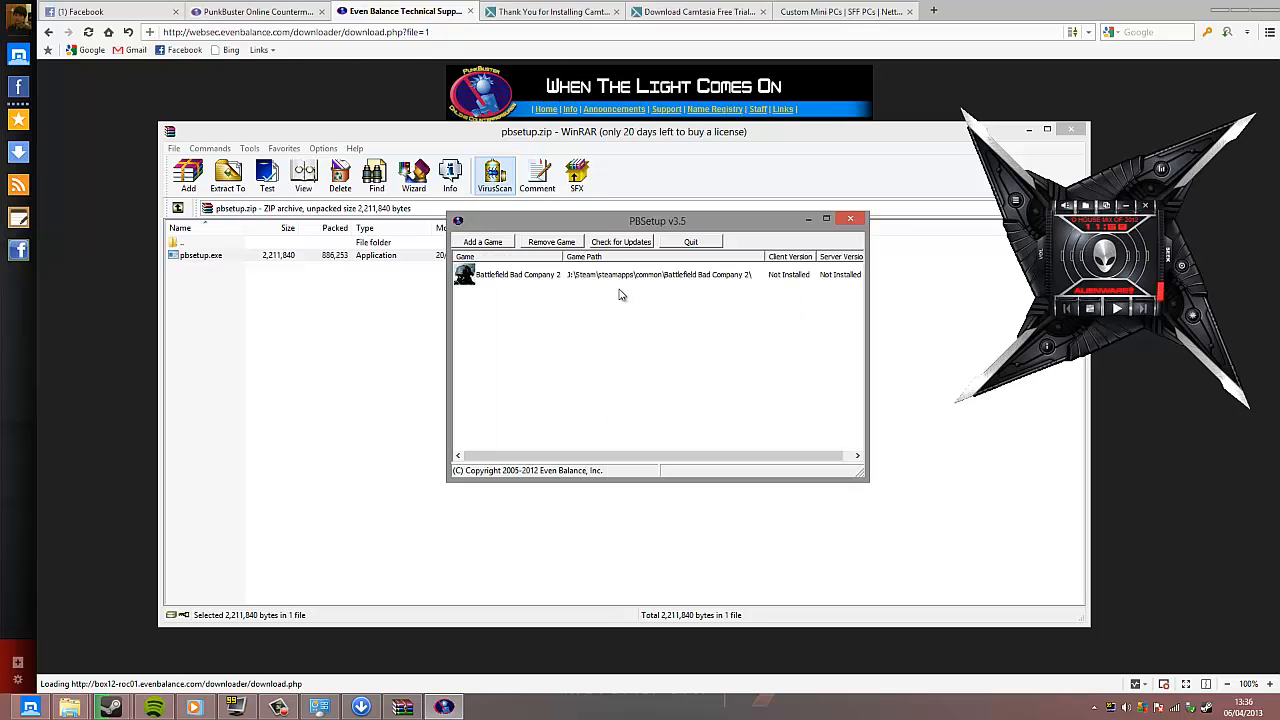
Step: Run Check for Updates to install client v2.305 and server v1.826
{"action": "left_click", "coordinate": [619, 241]}
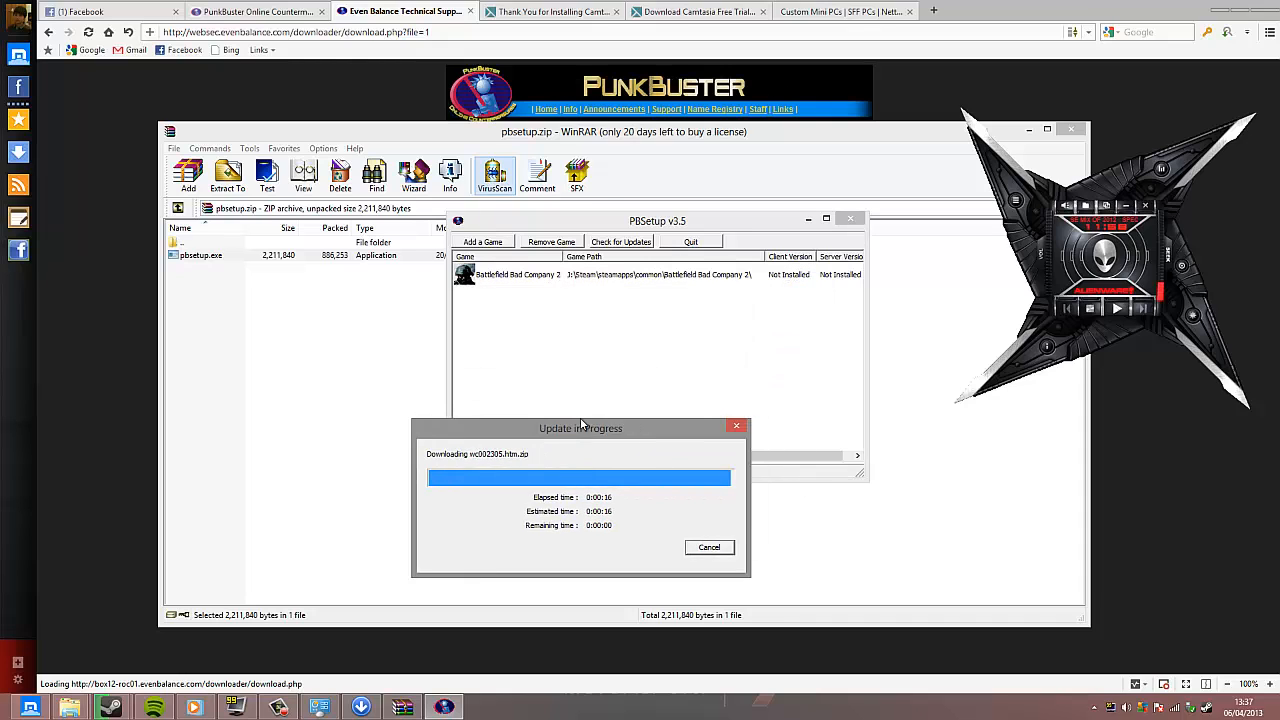
{"action": "left_click_drag", "start_coordinate": [580, 428], "coordinate": [660, 297]}
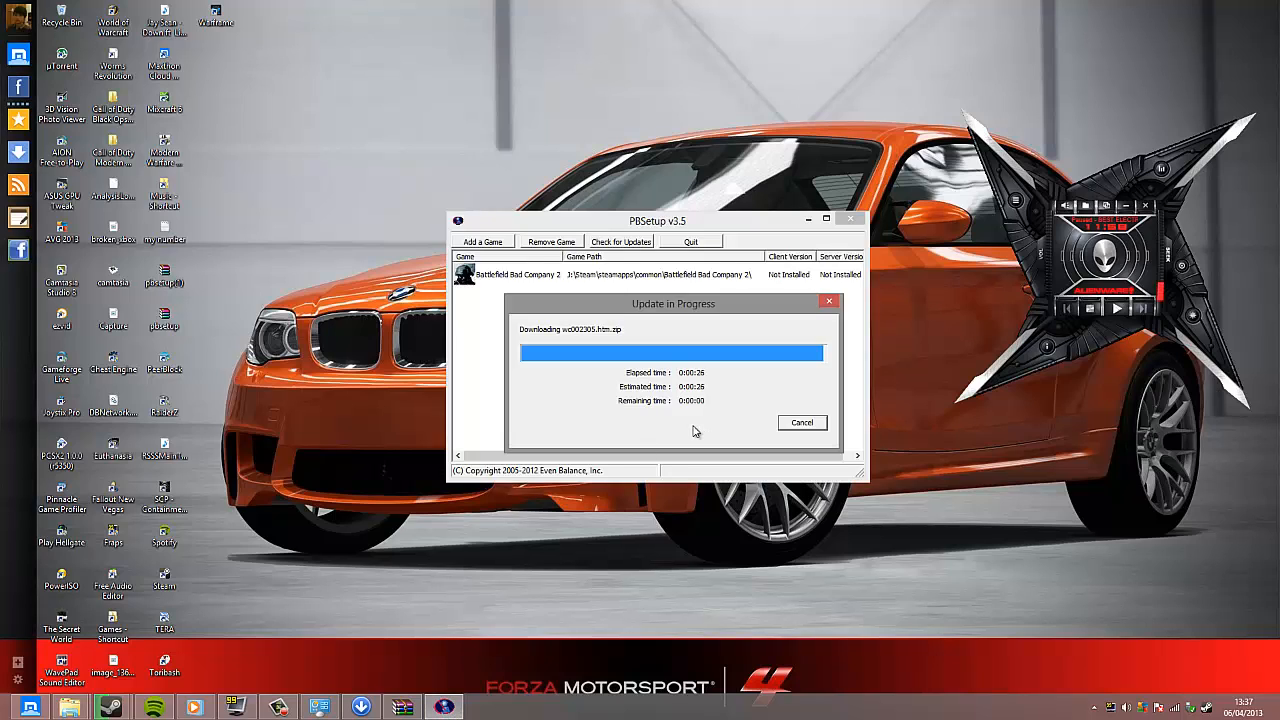
{"action": "mouse_move", "coordinate": [548, 523]}
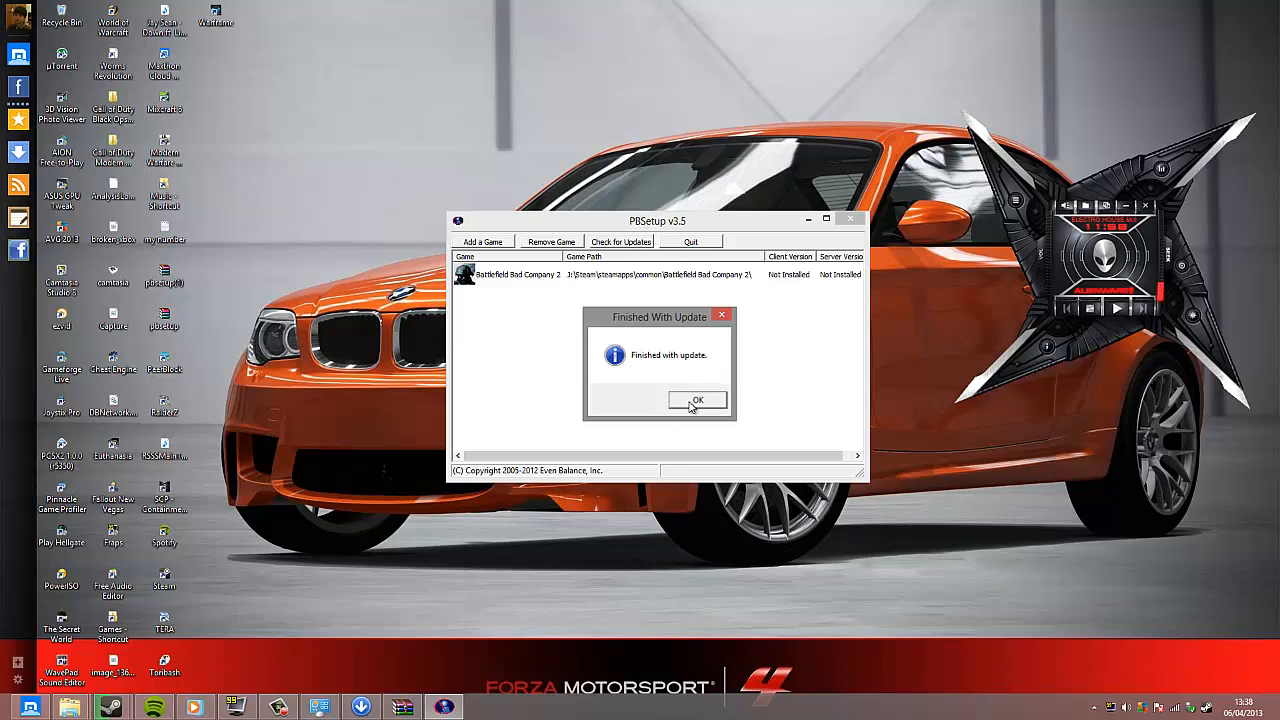
{"action": "left_click", "coordinate": [697, 400]}
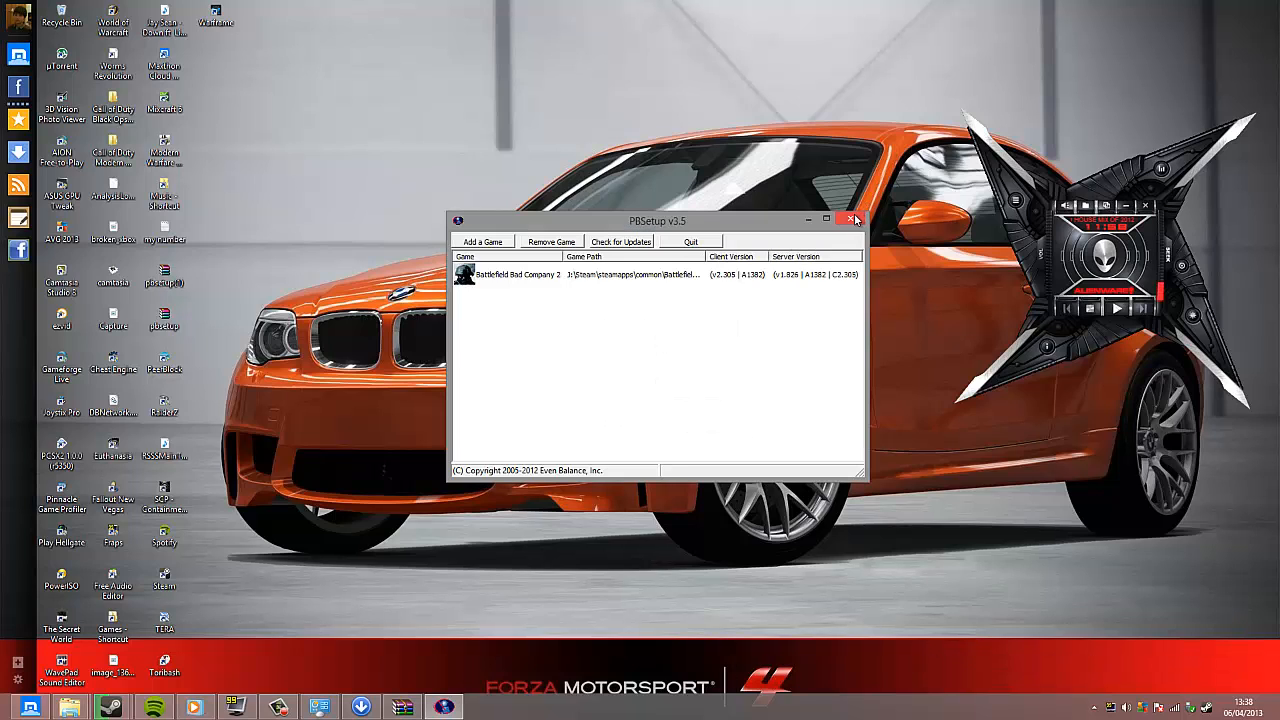
Step: Close PBSetup and launch Battlefield: Bad Company 2 from the Steam library
{"action": "left_click", "coordinate": [853, 219]}
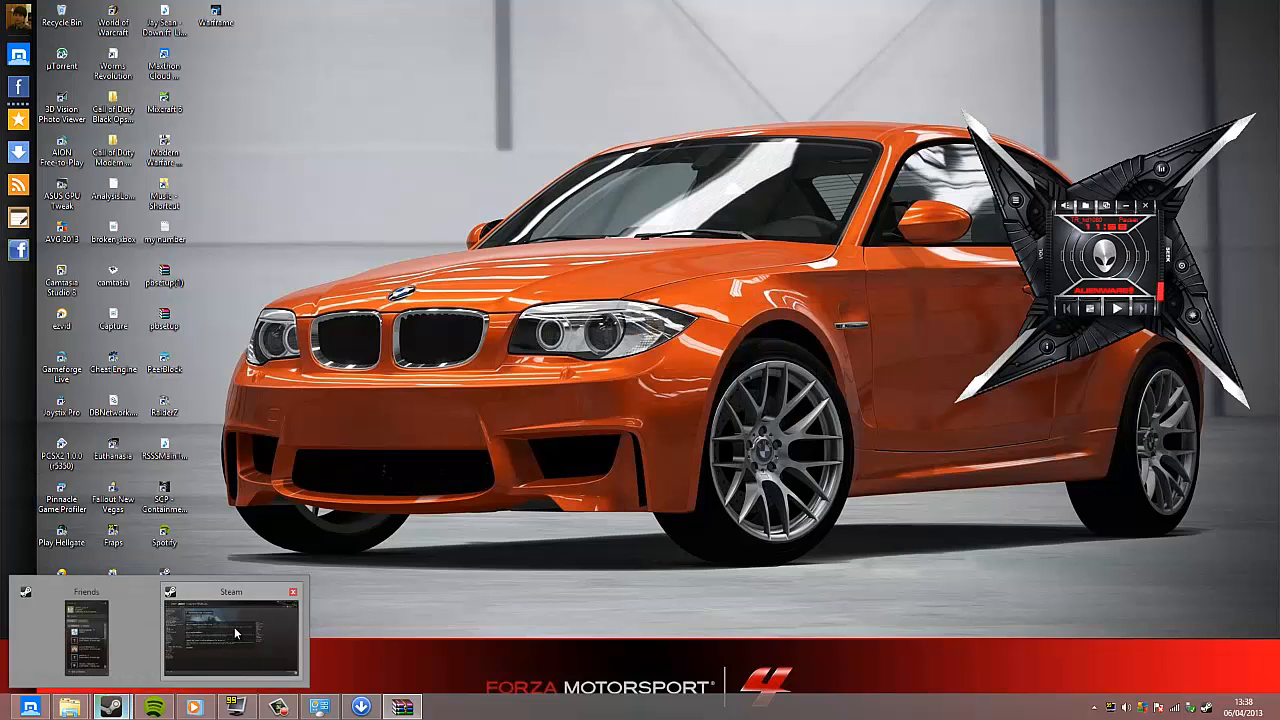
{"action": "left_click", "coordinate": [234, 632]}
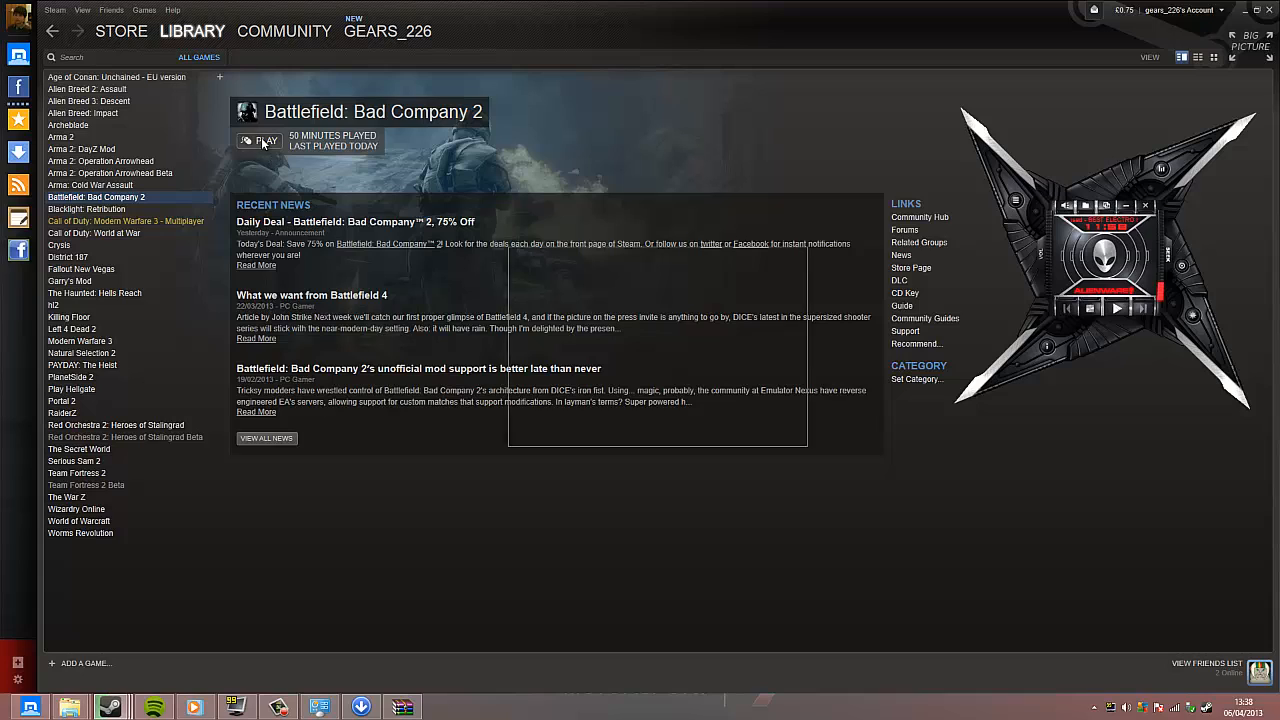
{"action": "left_click", "coordinate": [258, 140]}
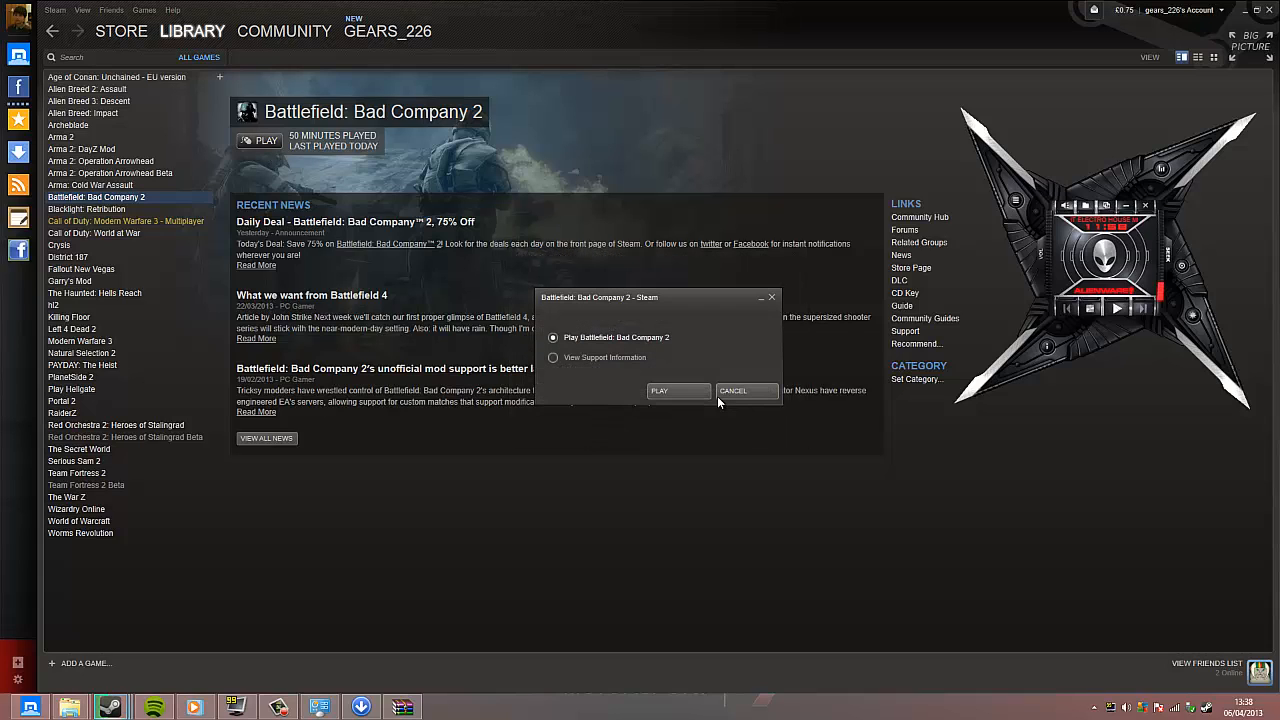
{"action": "mouse_move", "coordinate": [677, 396]}
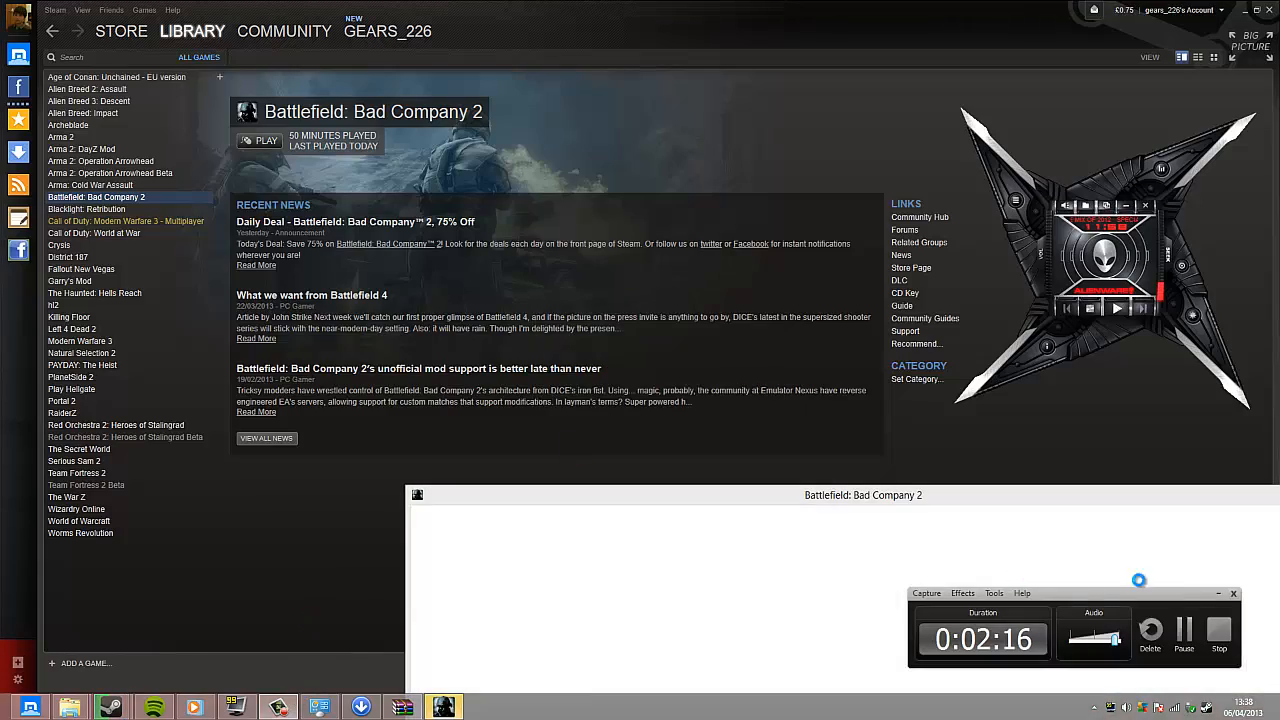
Step: Confirm Play to start the game and reach the multiplayer server browser
{"action": "left_click", "coordinate": [258, 140]}
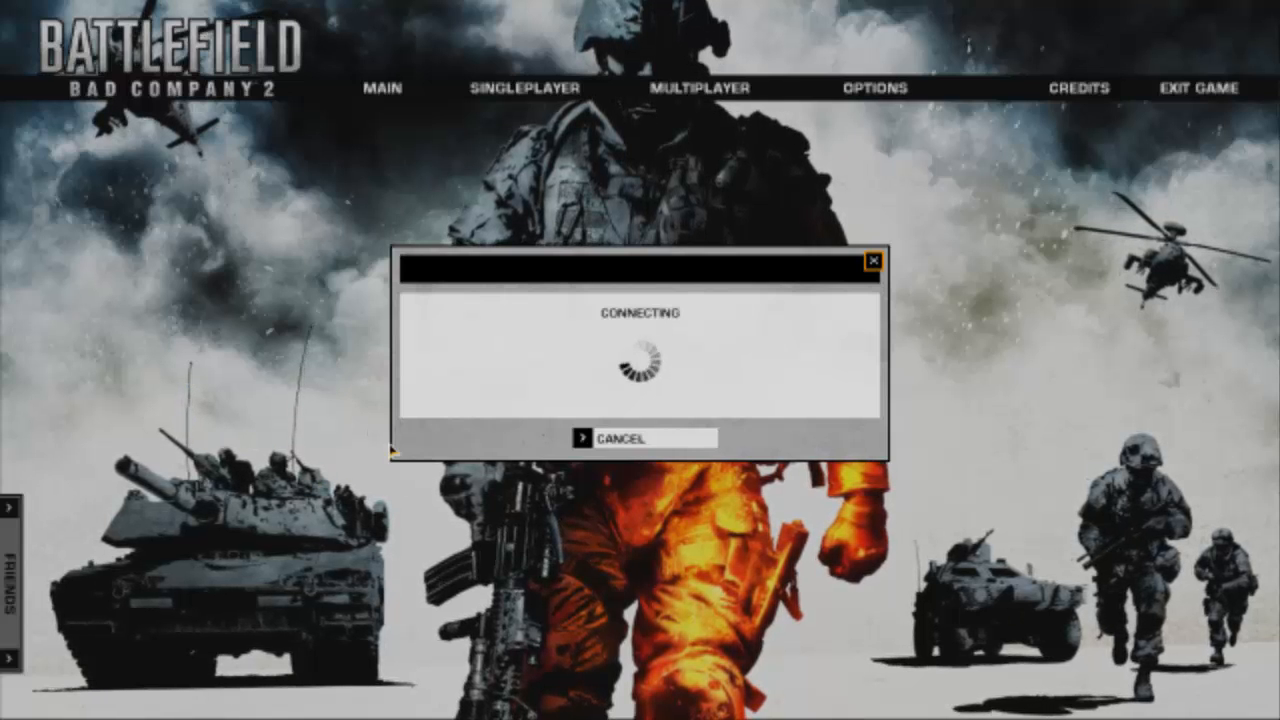
{"action": "mouse_move", "coordinate": [493, 356]}
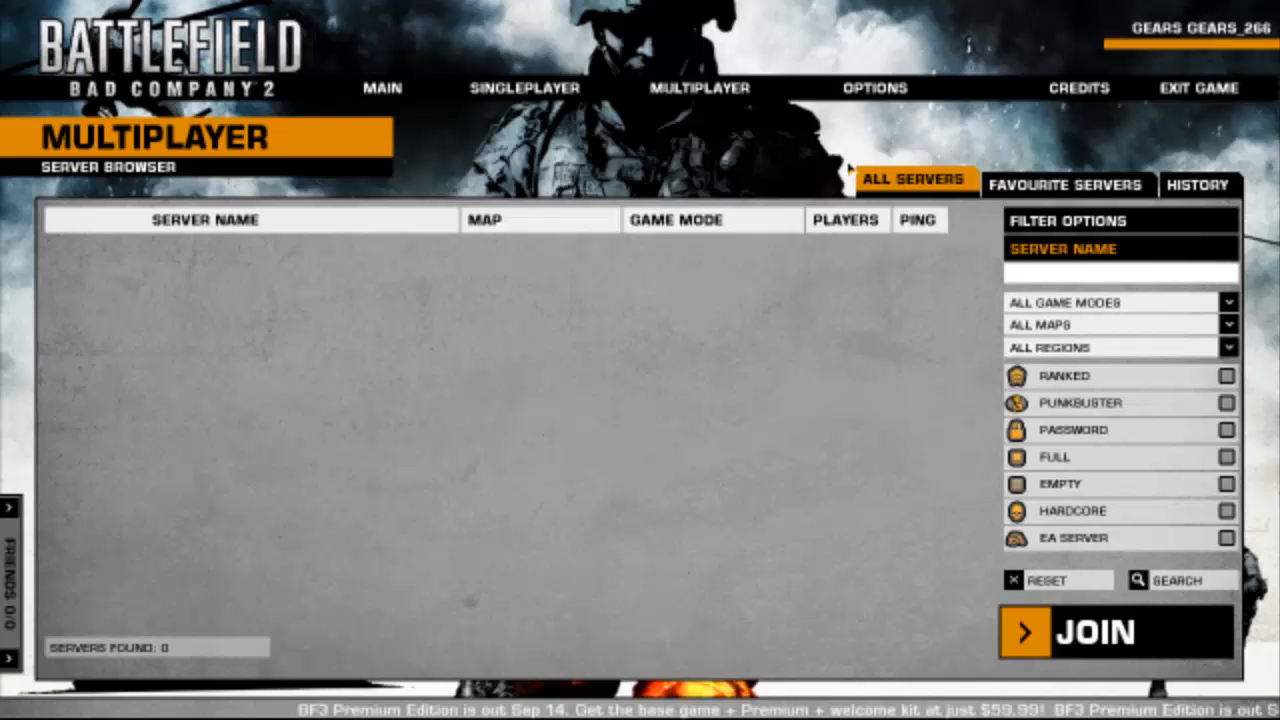
Step: Search for servers and select the =TAF= VALPARAISO RUSH 24/7 #1 server
{"action": "left_click", "coordinate": [1070, 185]}
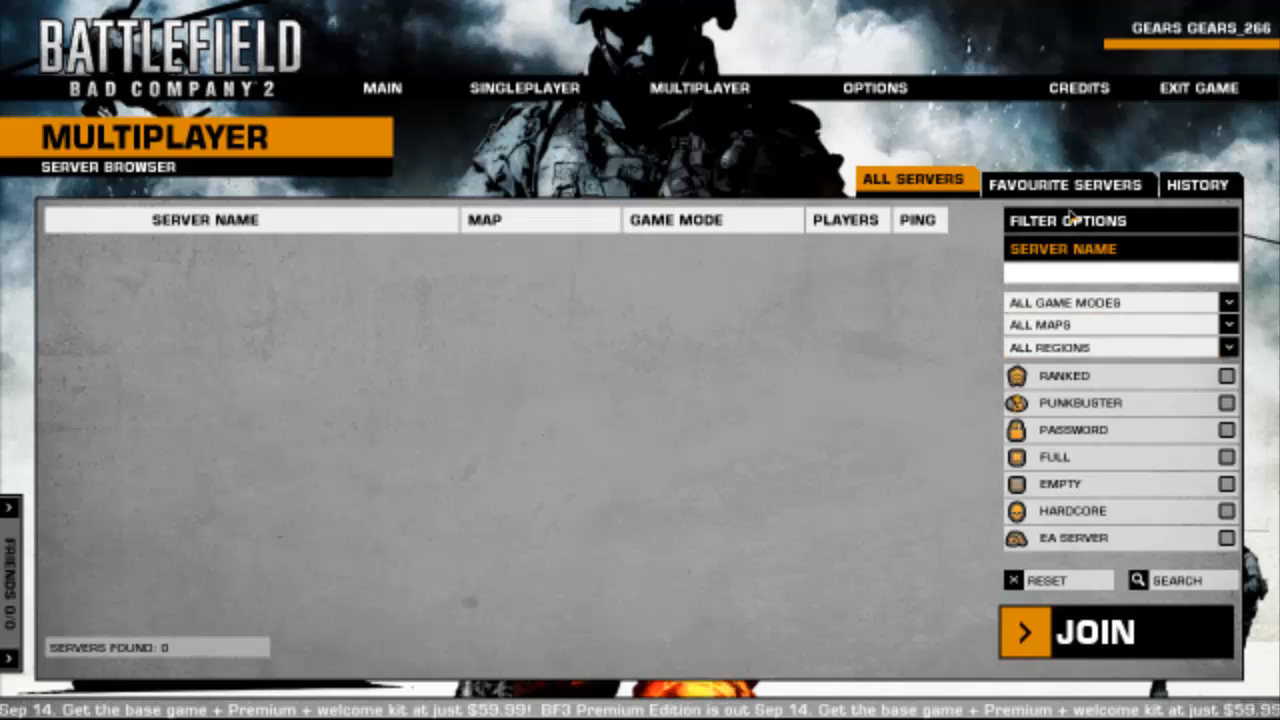
{"action": "left_click", "coordinate": [1180, 581]}
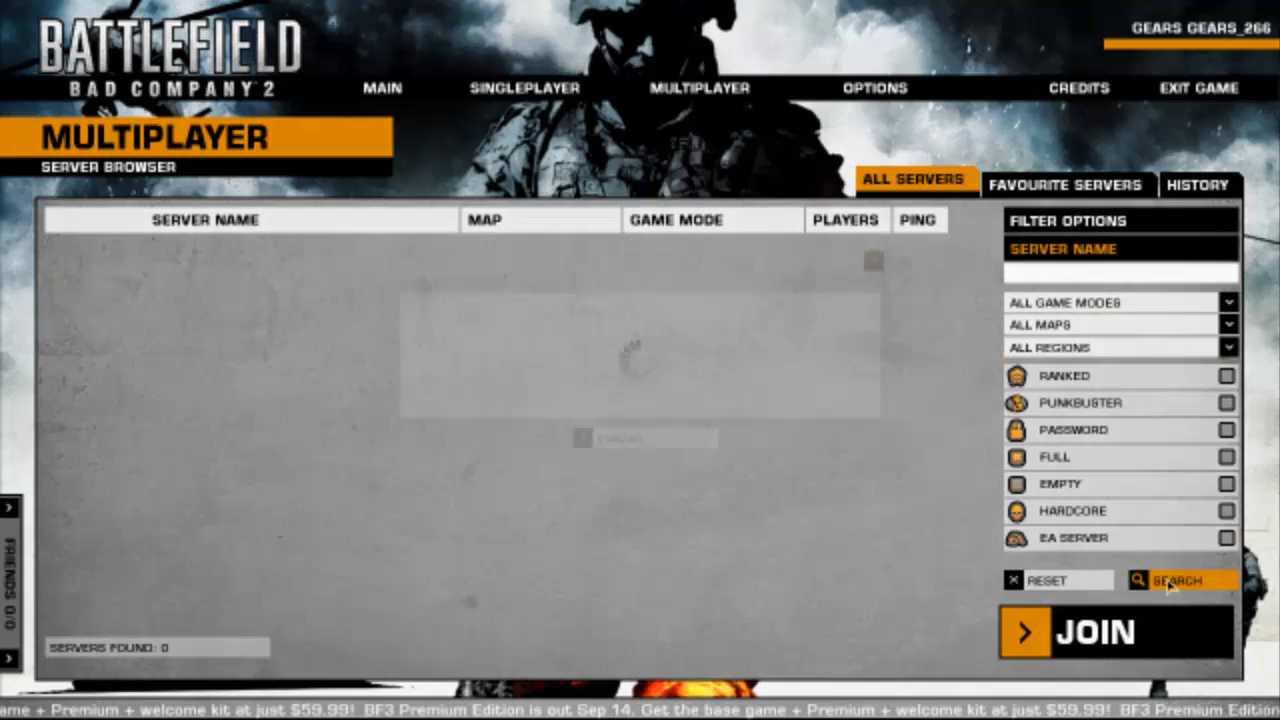
{"action": "left_click", "coordinate": [1175, 581]}
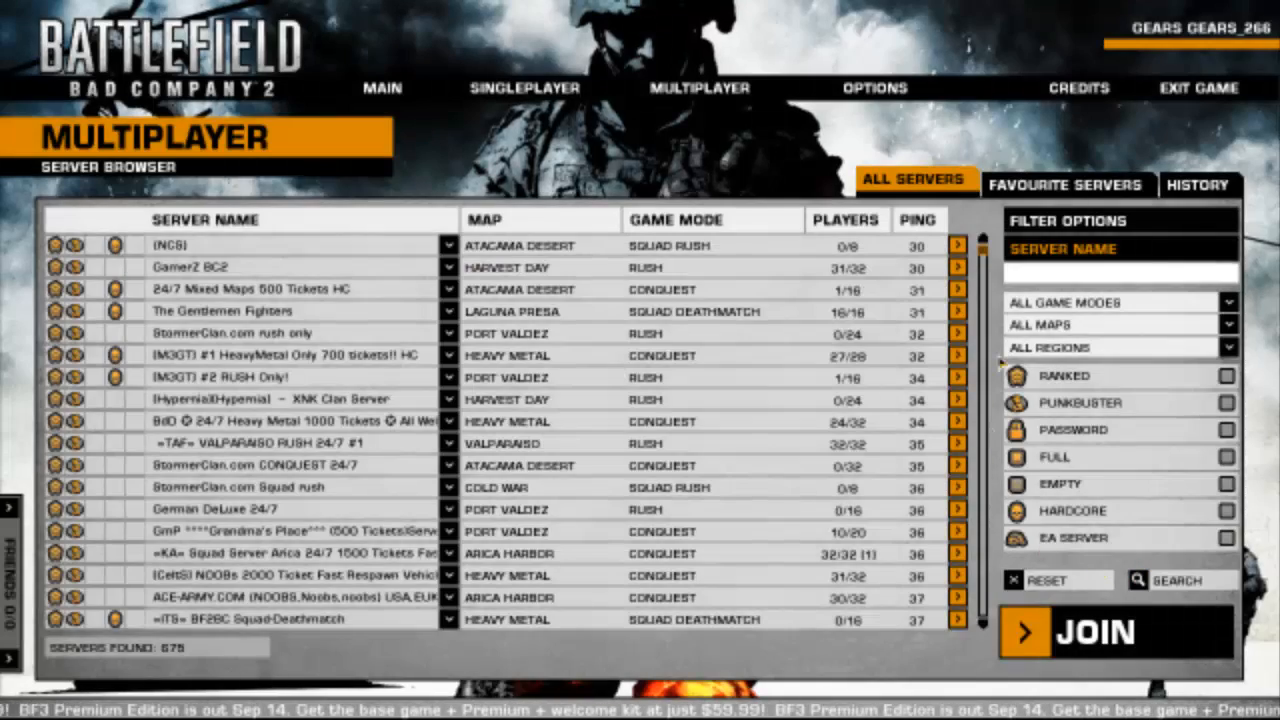
{"action": "scroll", "scroll_direction": "down", "scroll_amount": 3}
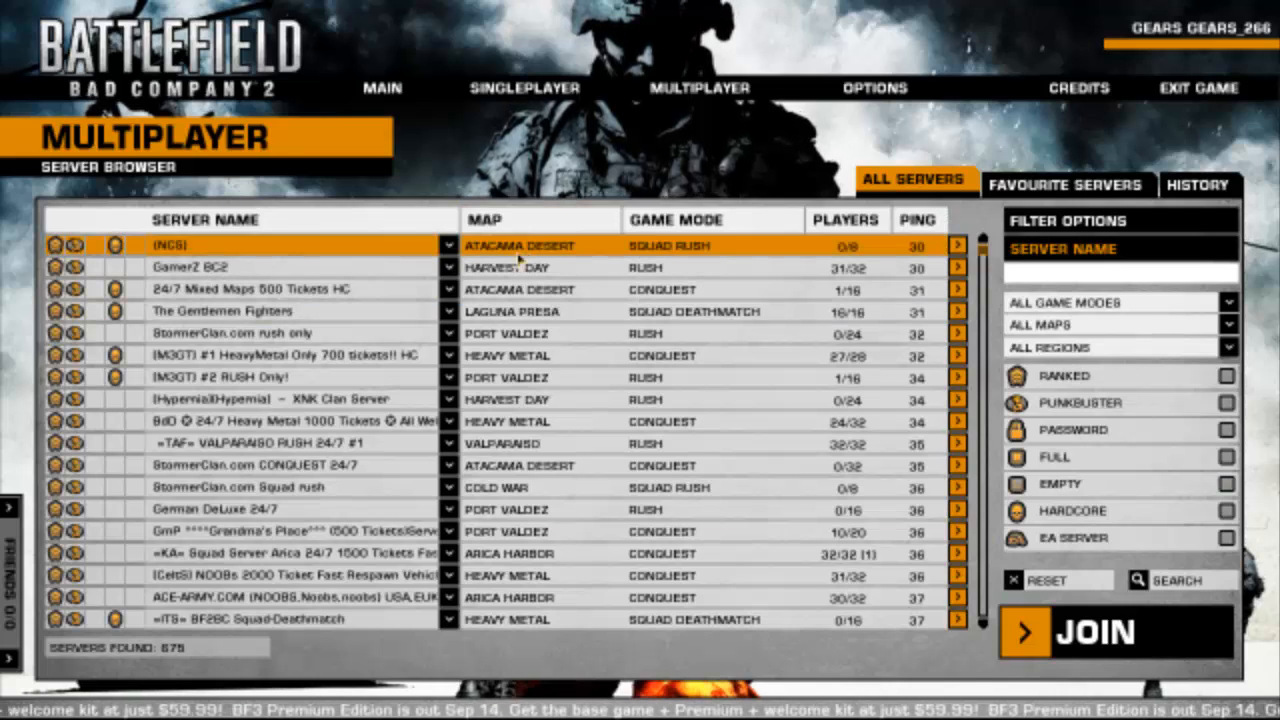
{"action": "left_click", "coordinate": [270, 443]}
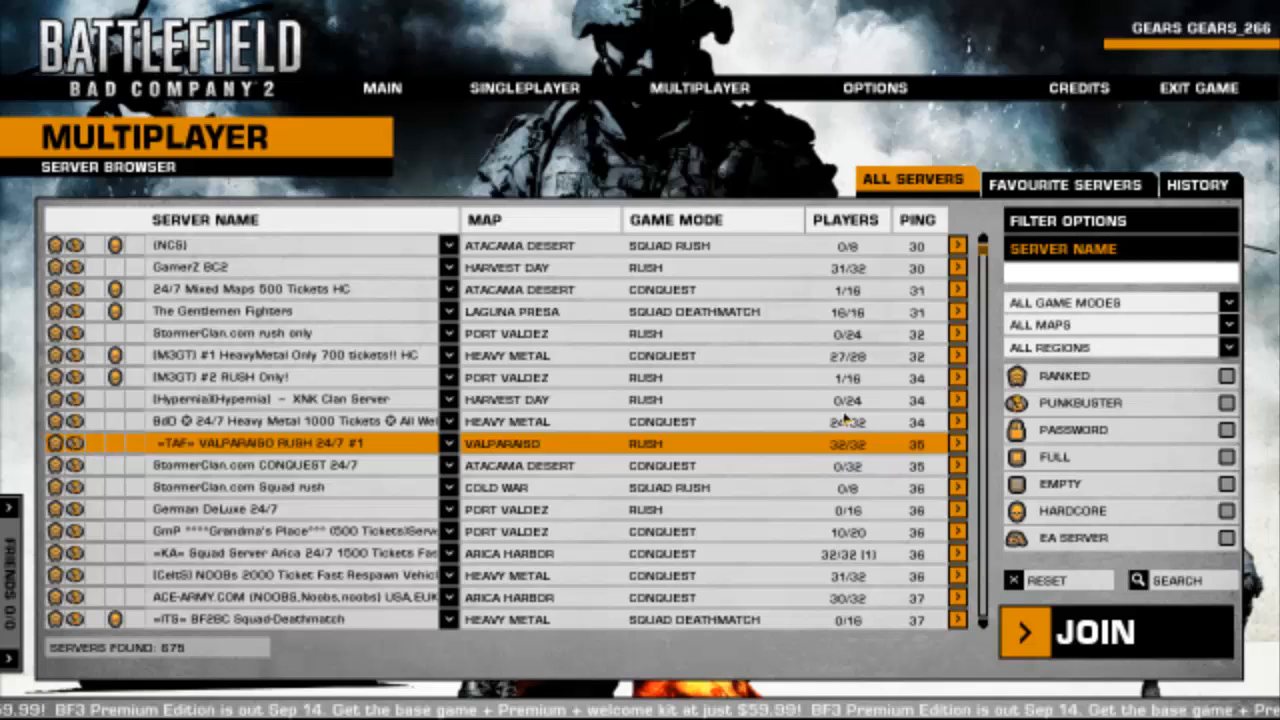